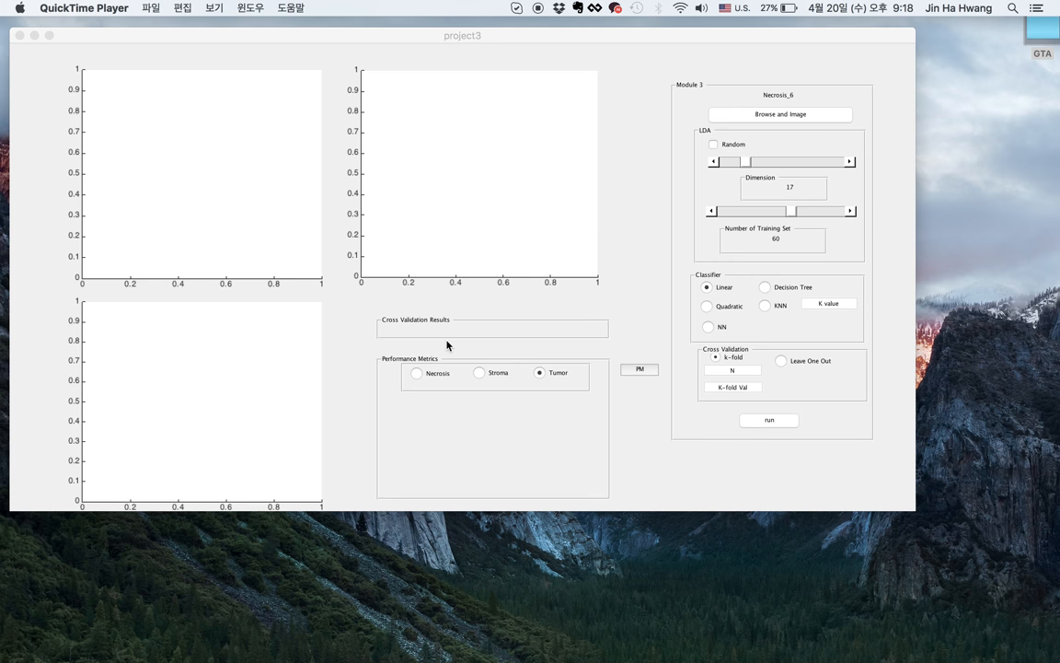
mouse_move(325, 365)
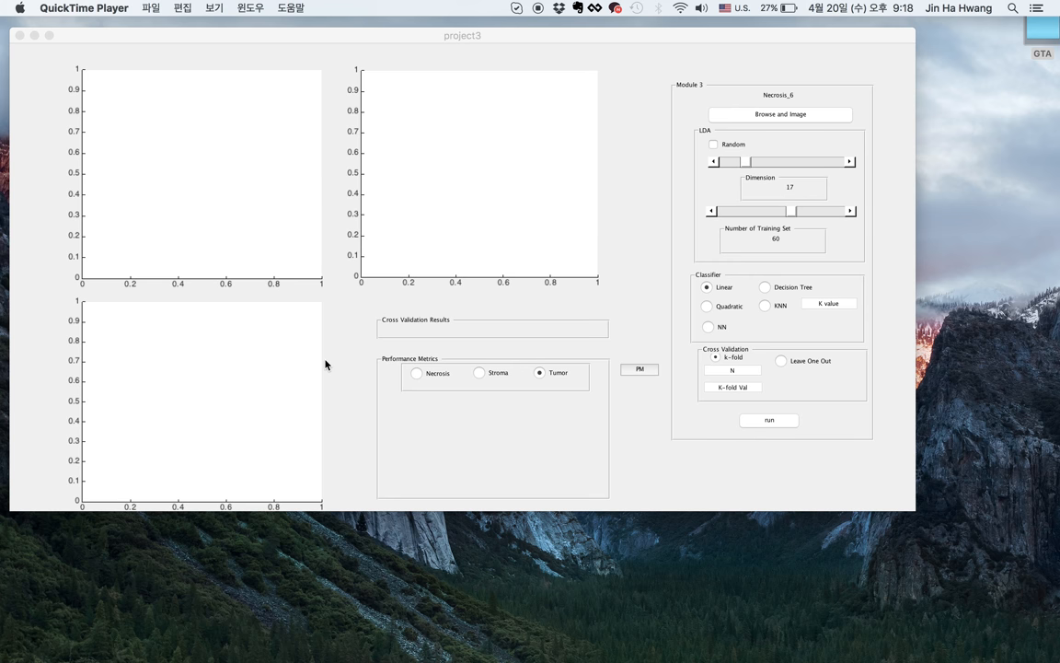
mouse_move(394, 329)
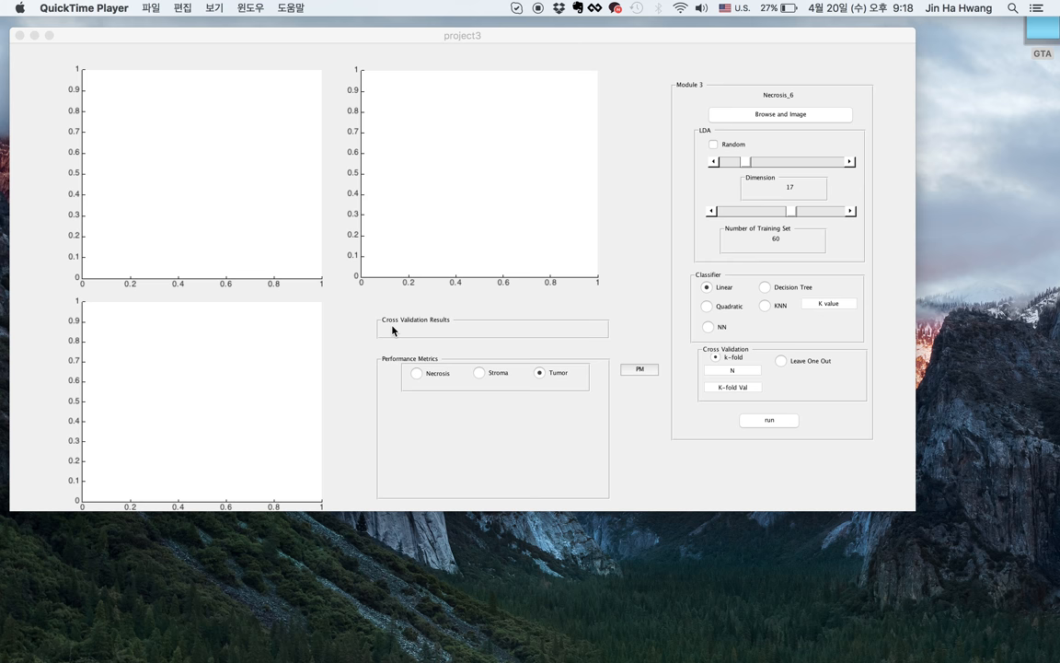
mouse_move(690, 127)
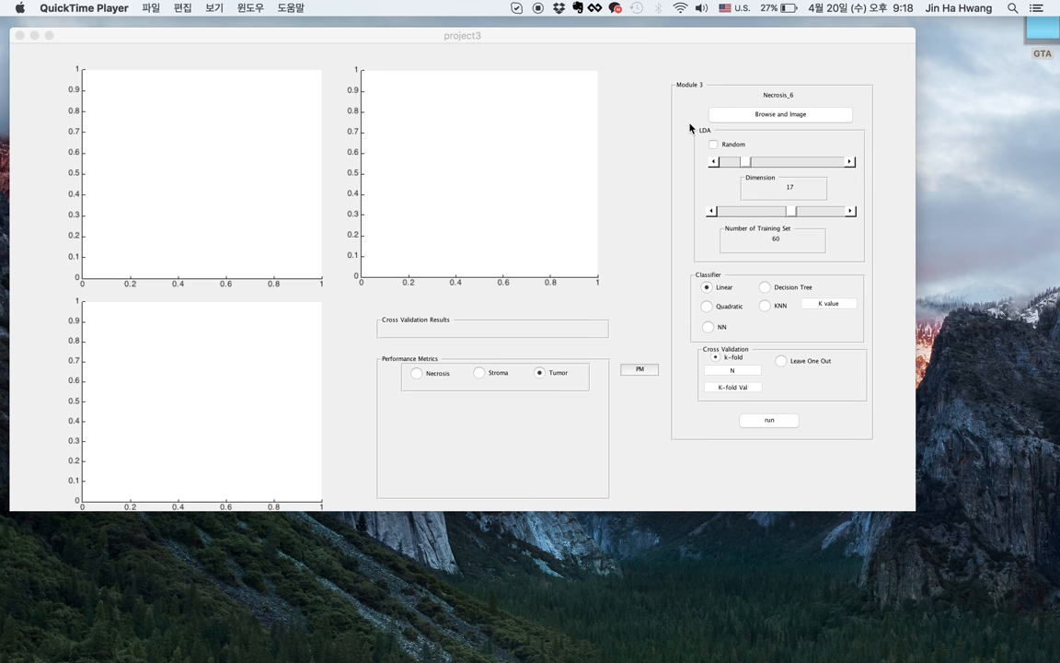
mouse_move(839, 157)
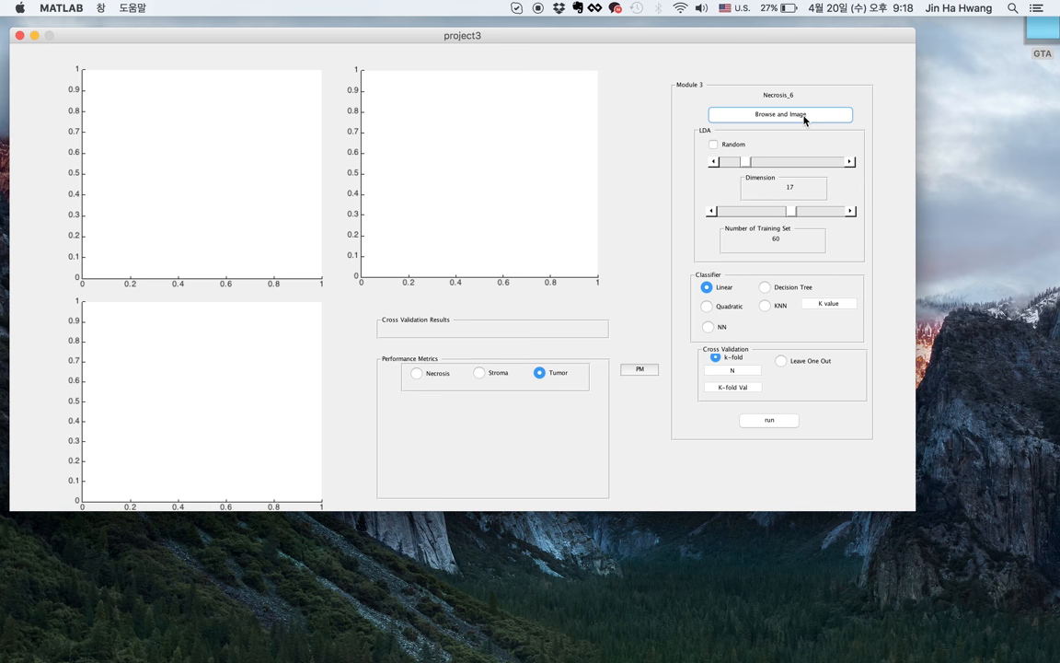
- Load Necrosis_14.png from the Dataset1 folder as the input image
left_click(779, 114)
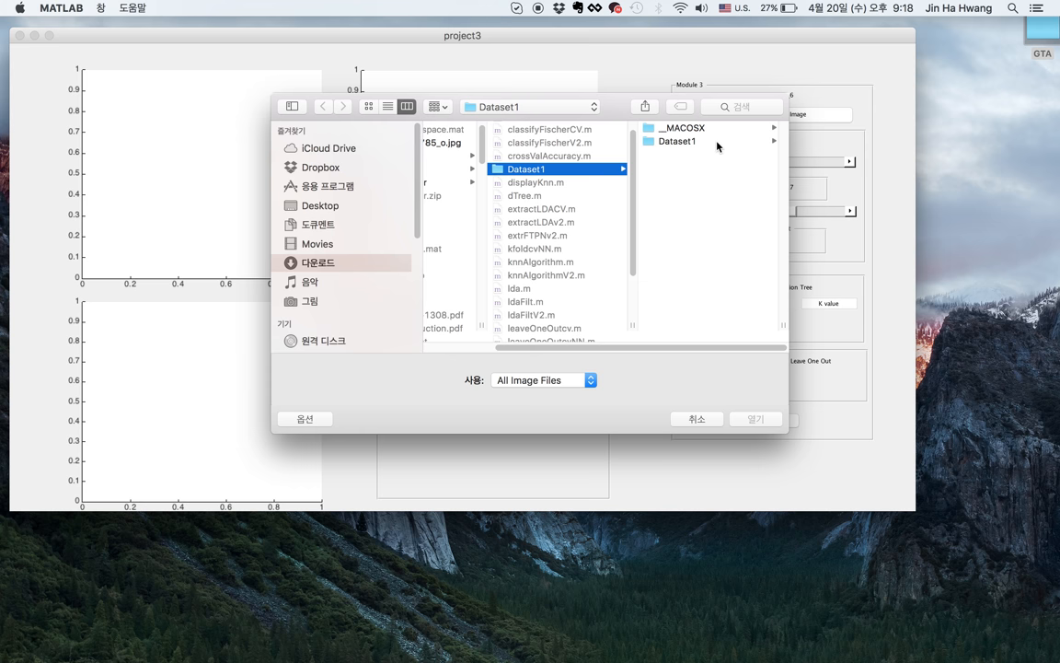
left_click(675, 141)
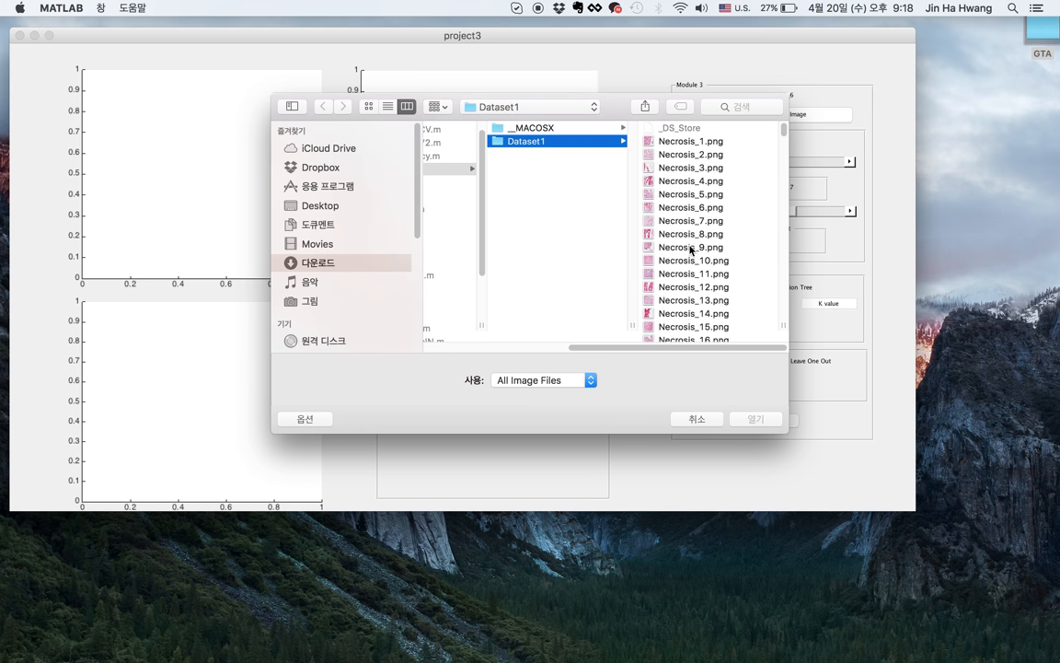
left_click(753, 419)
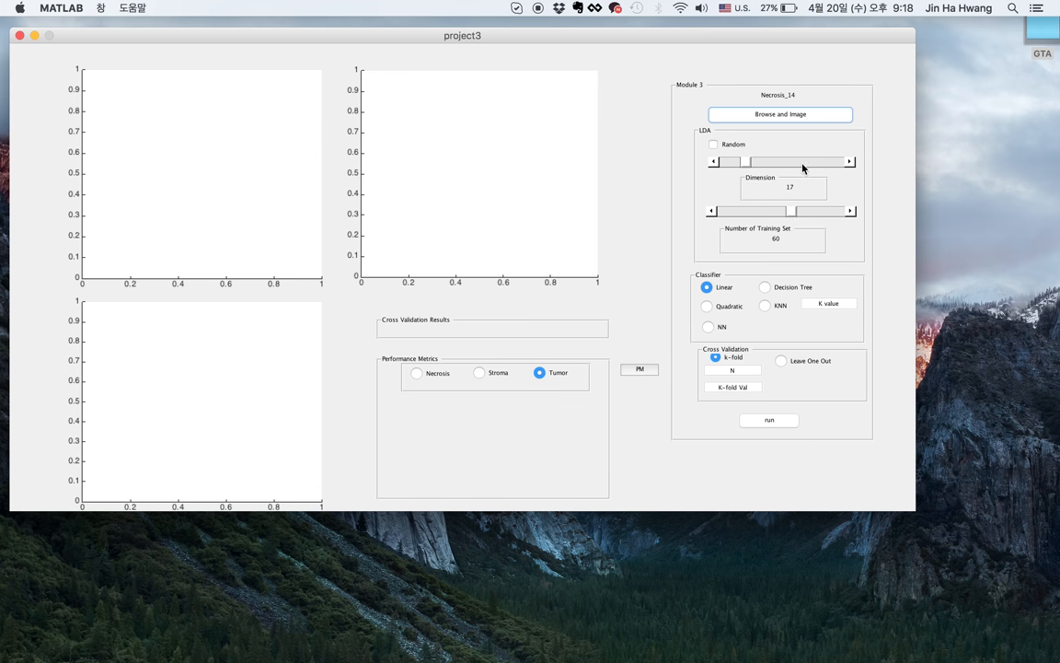
mouse_move(787, 138)
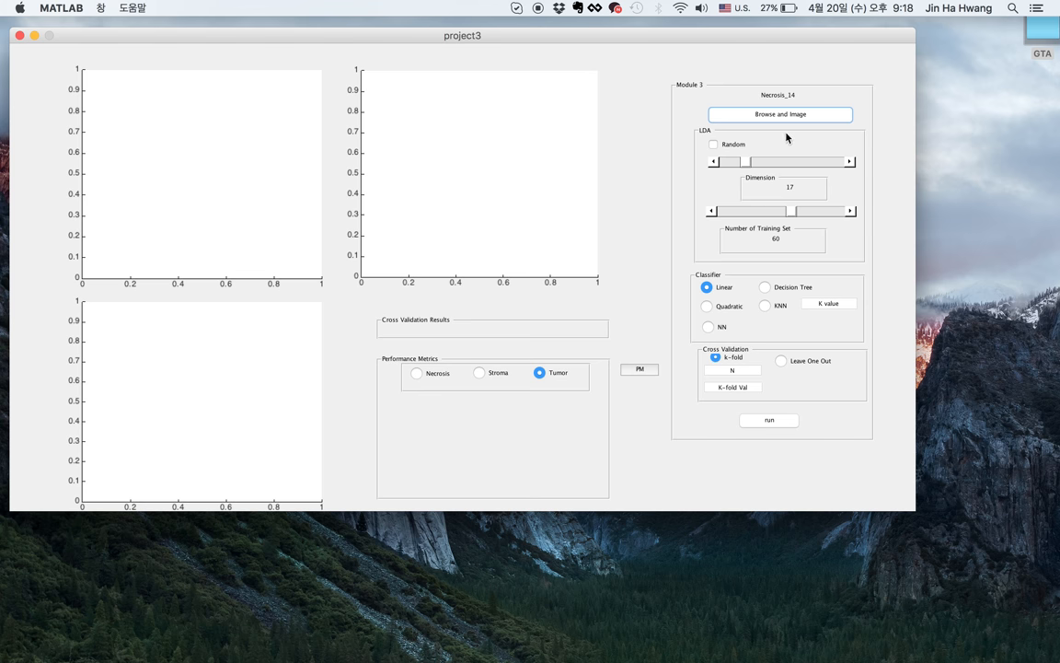
mouse_move(807, 166)
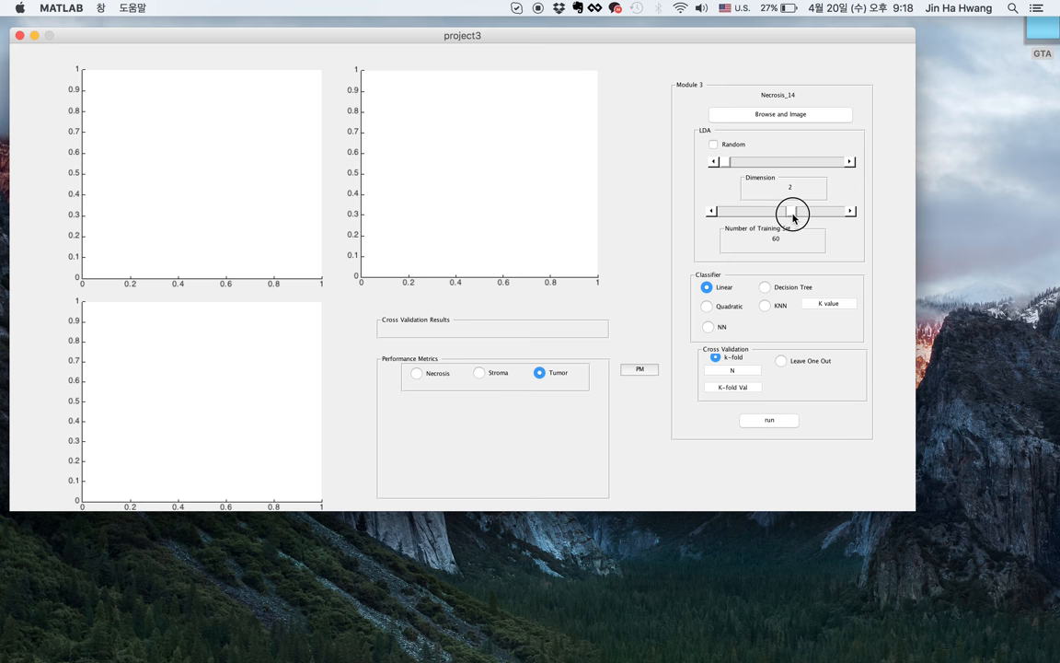
- Drag the Number of Training Set slider down from 60 to 56
left_click_drag(791, 212, 752, 212)
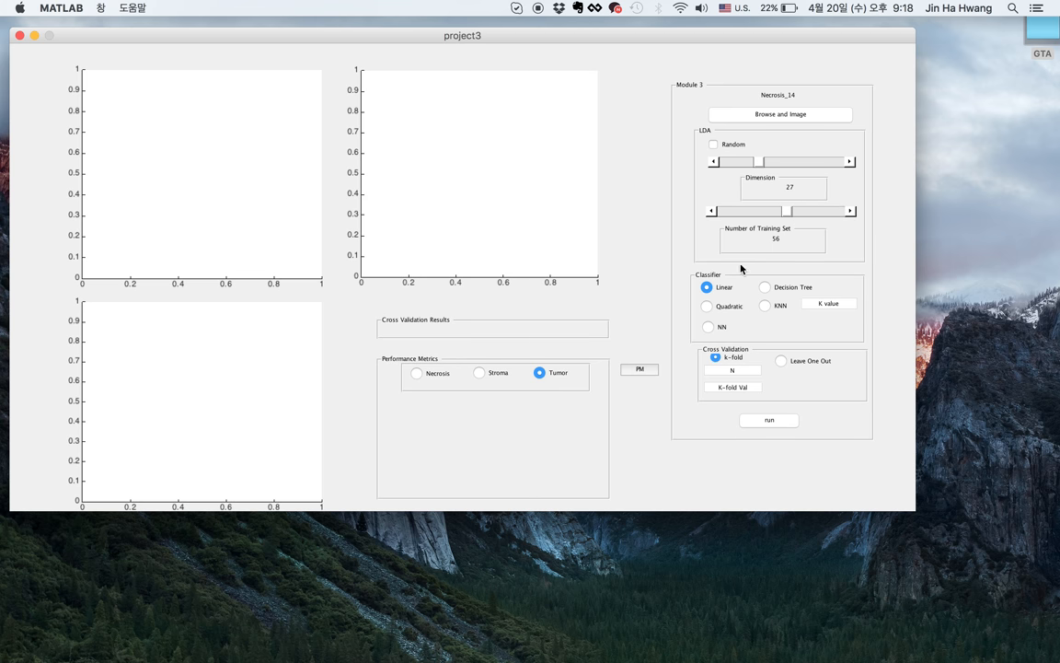
mouse_move(758, 283)
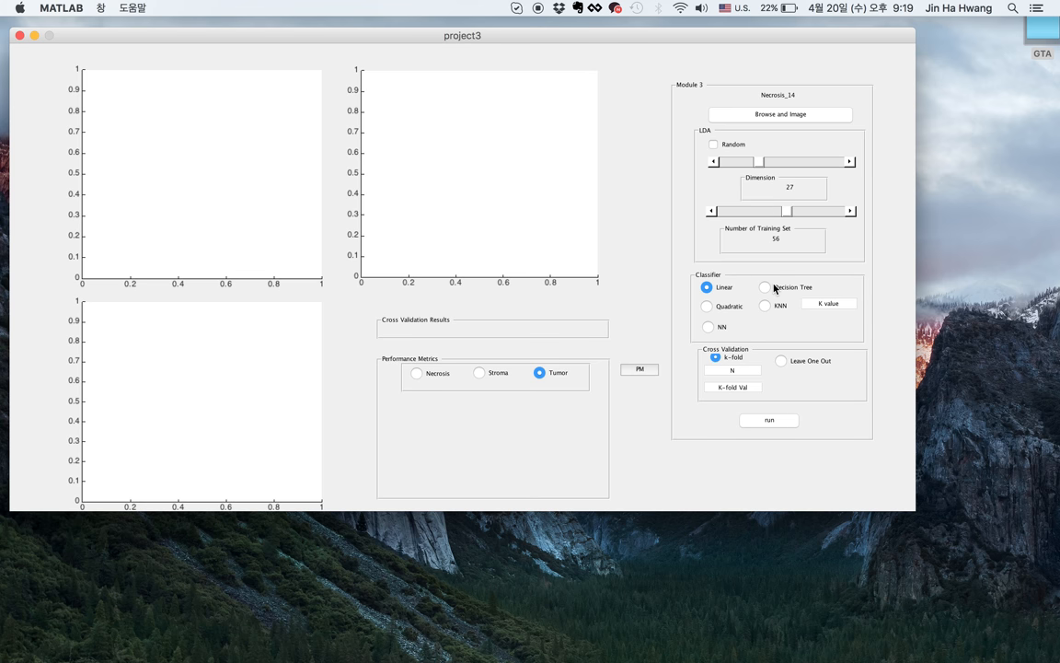
mouse_move(764, 341)
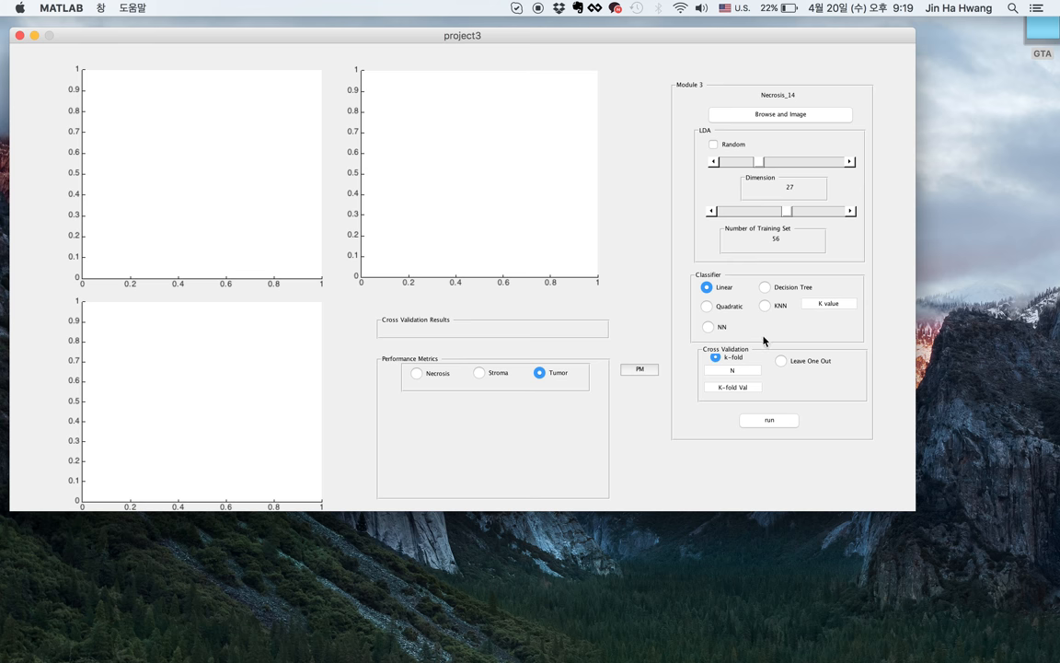
mouse_move(841, 386)
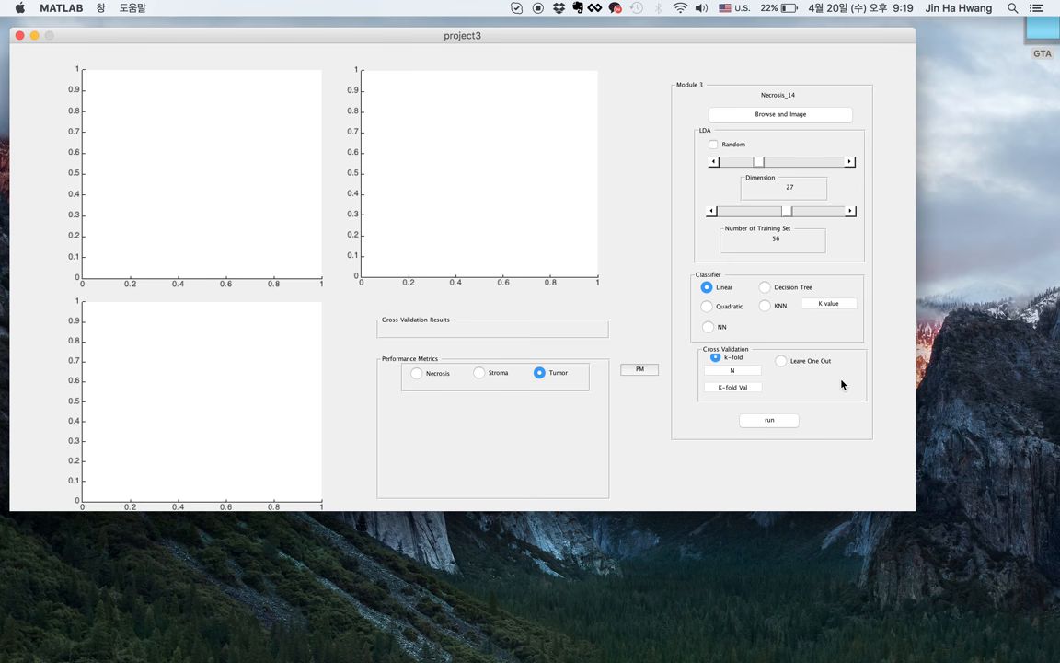
mouse_move(771, 367)
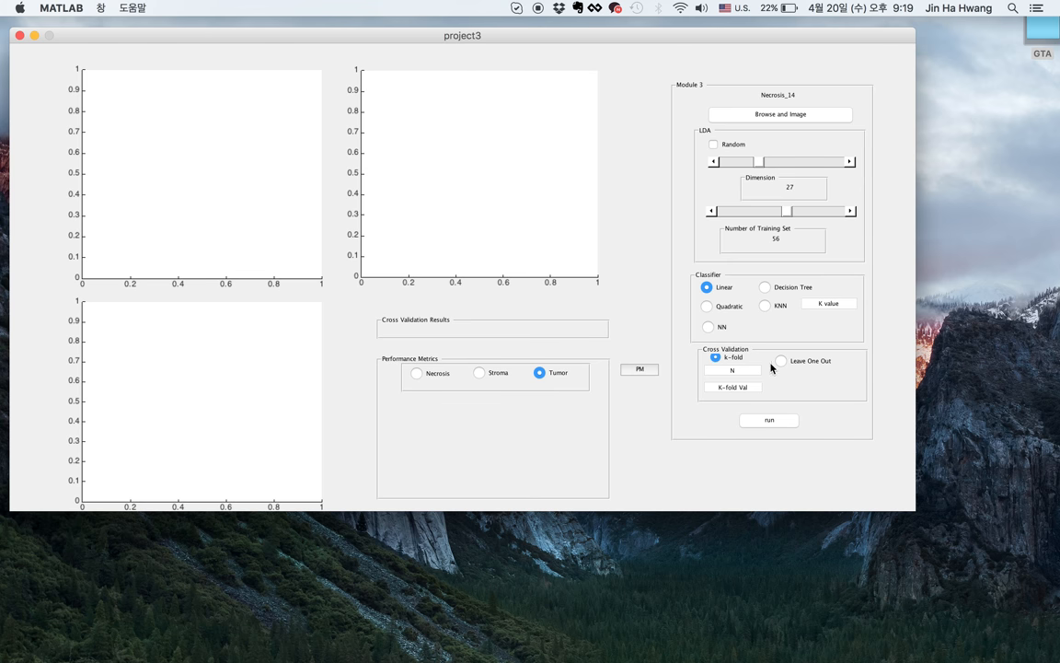
left_click(734, 371)
type("3")
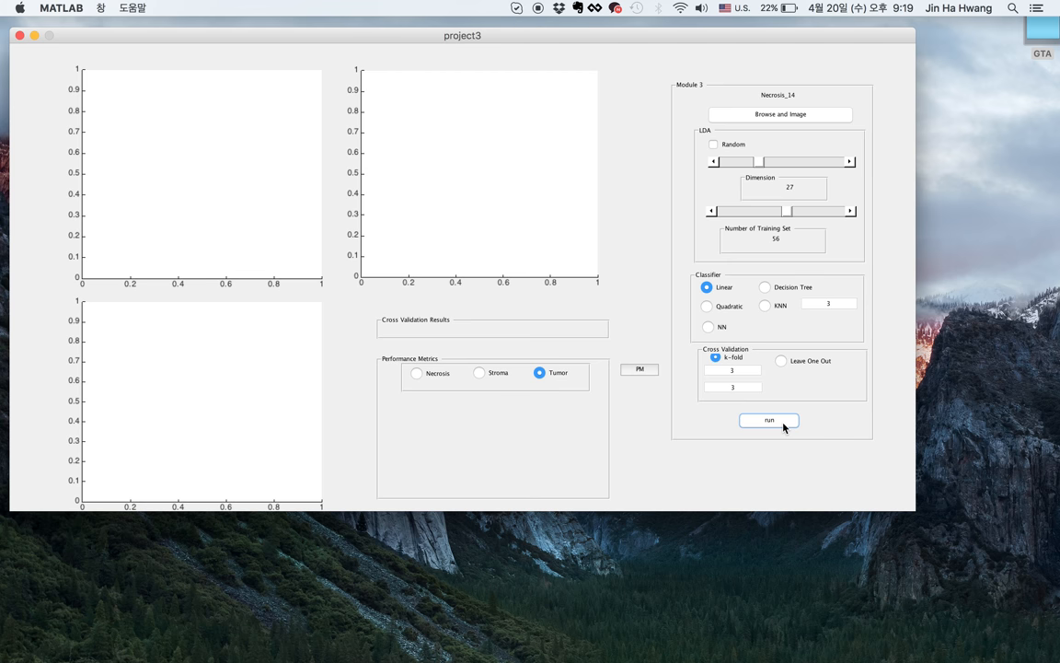
- Run the k-fold classification, then show metrics for Tumor, Stroma and Necrosis
left_click(769, 419)
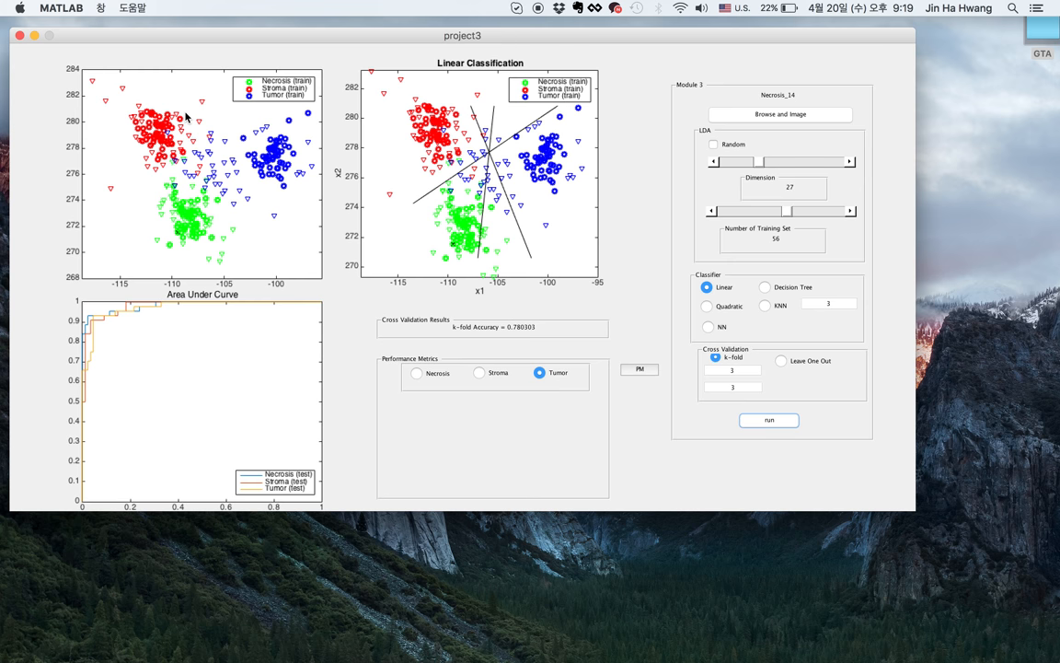
mouse_move(188, 224)
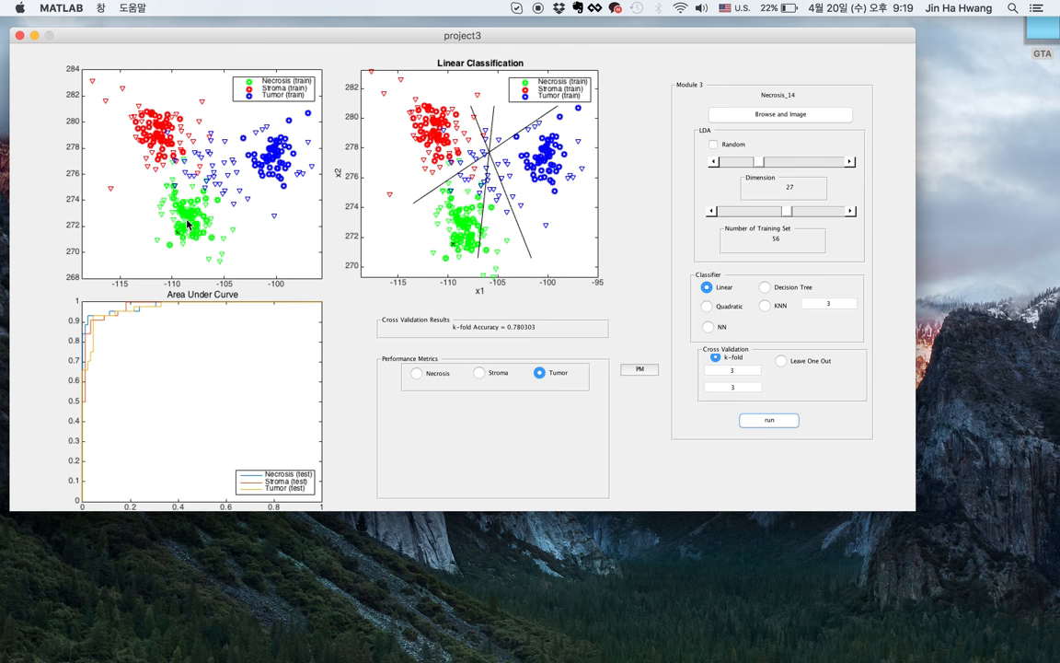
mouse_move(409, 140)
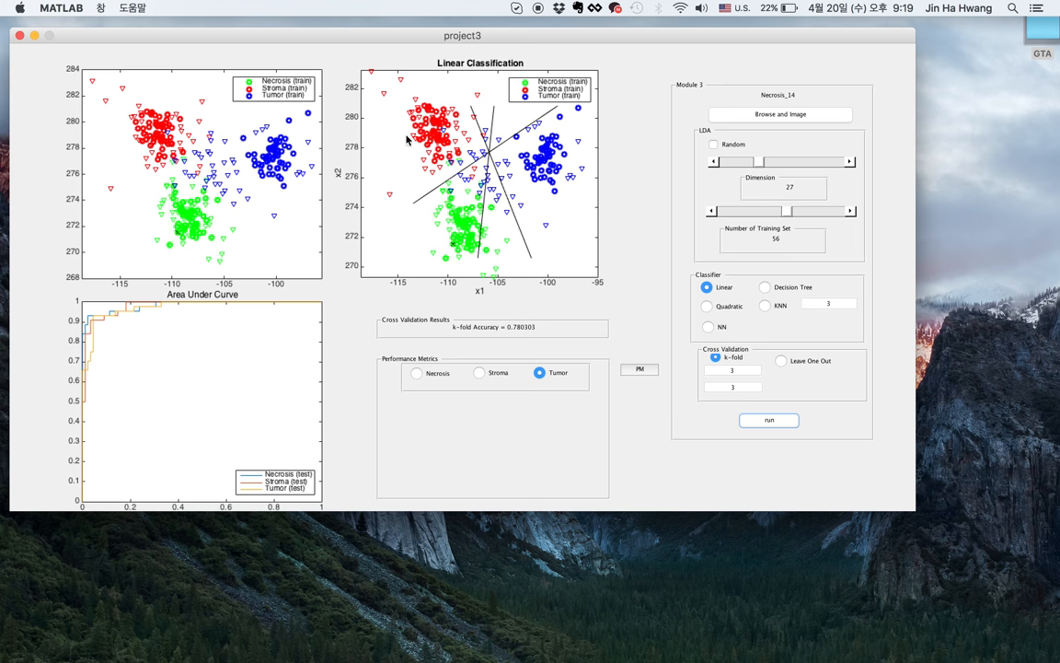
mouse_move(545, 247)
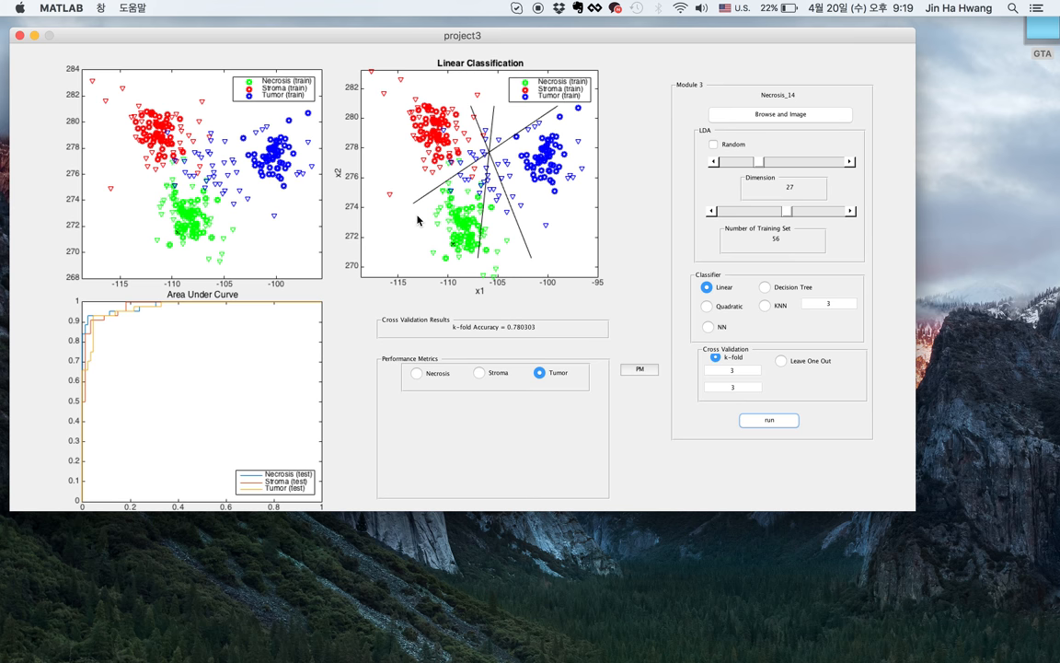
mouse_move(120, 328)
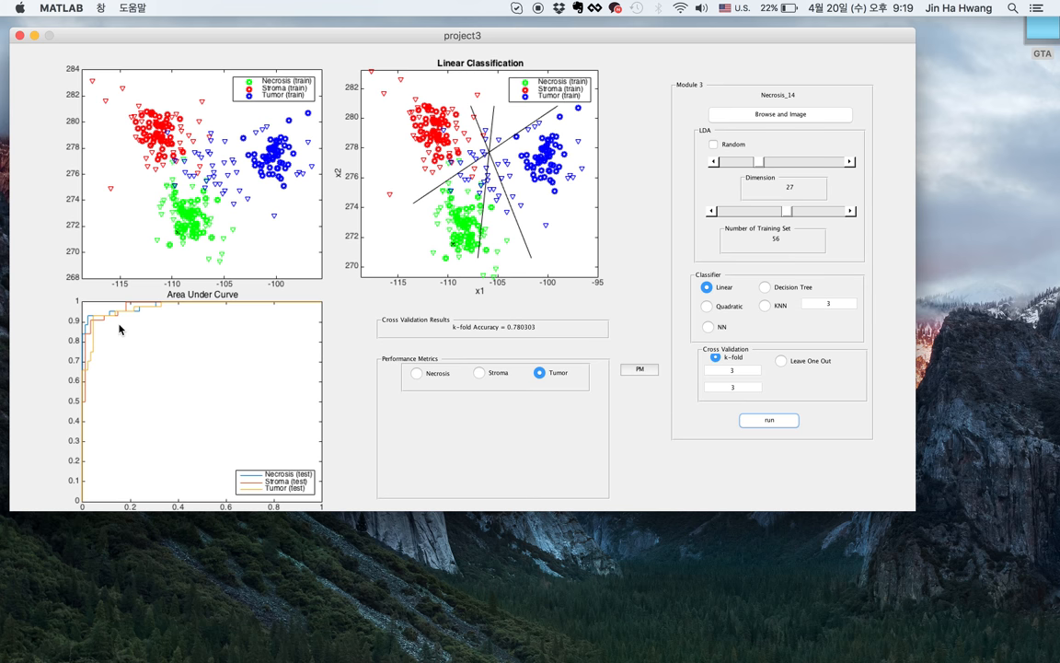
mouse_move(454, 329)
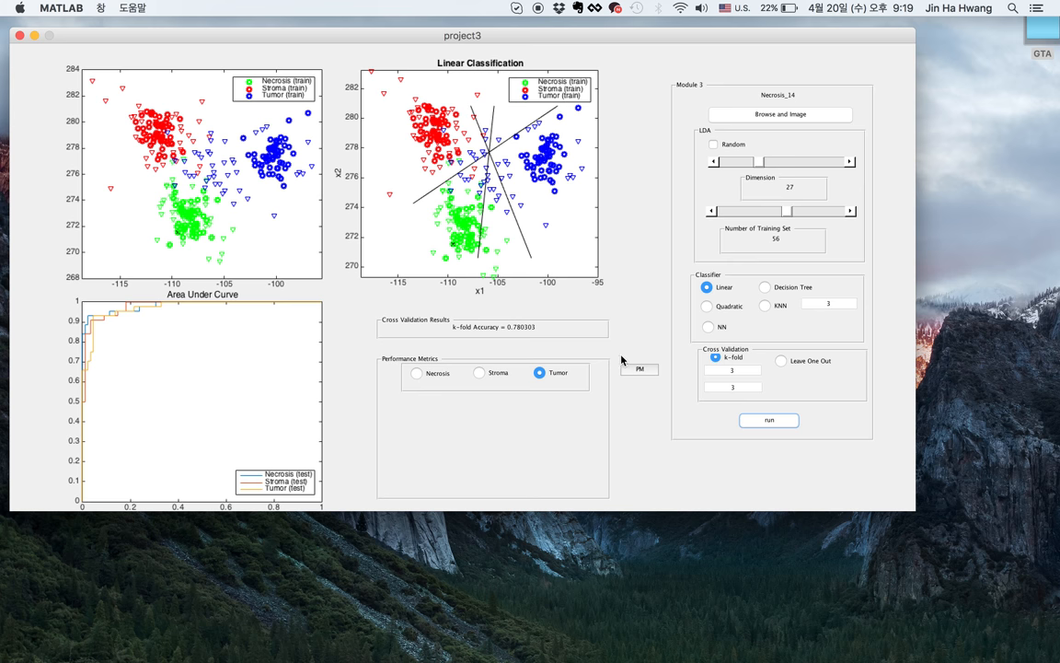
left_click(536, 373)
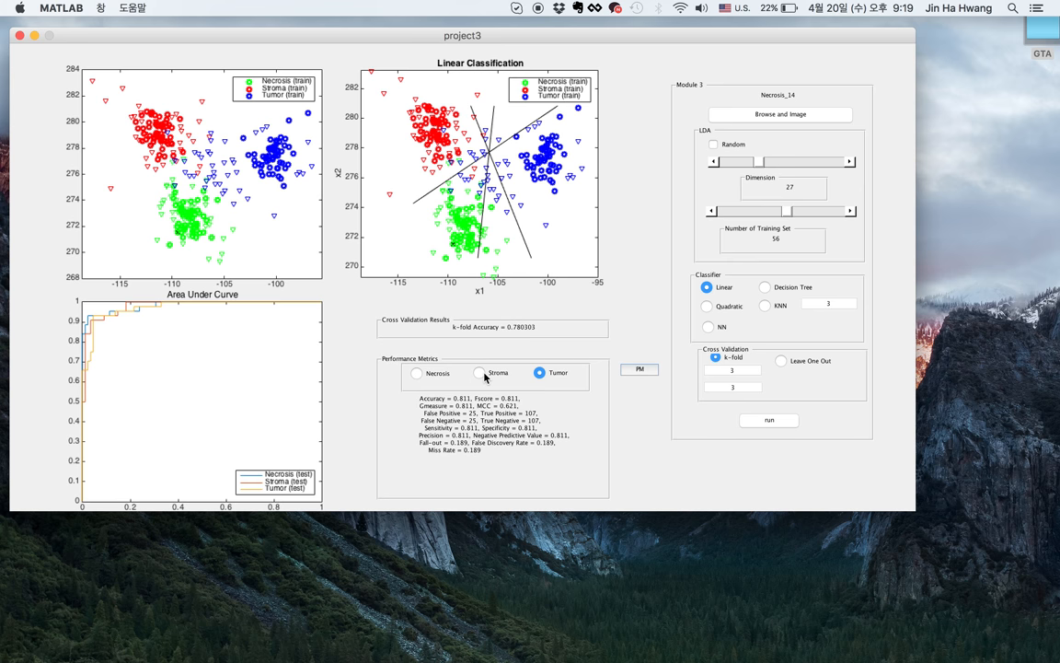
left_click(477, 372)
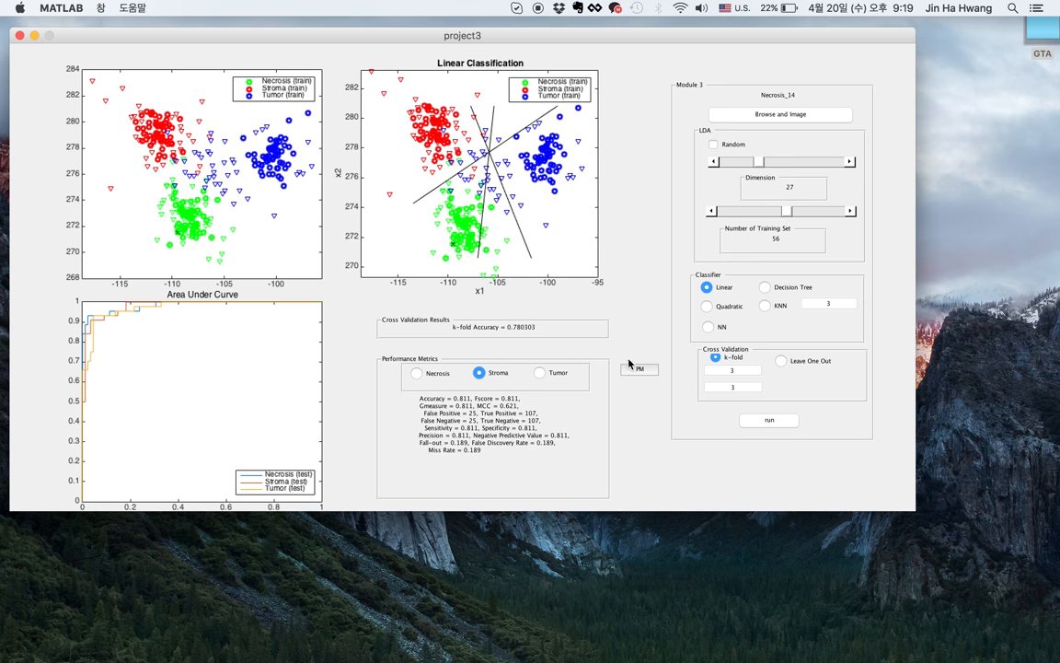
left_click(414, 372)
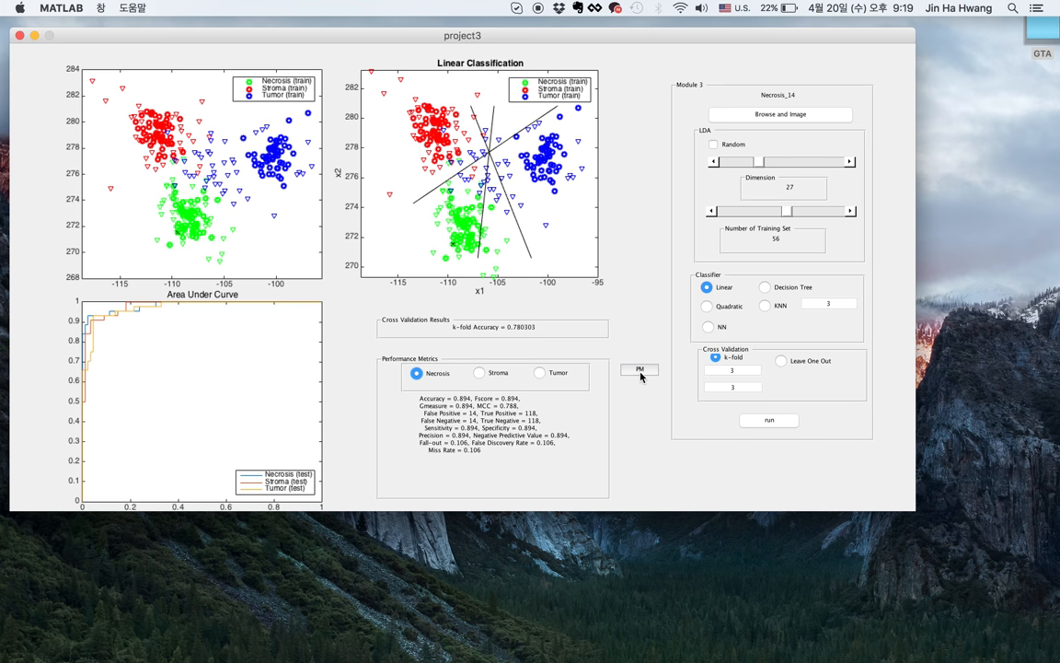